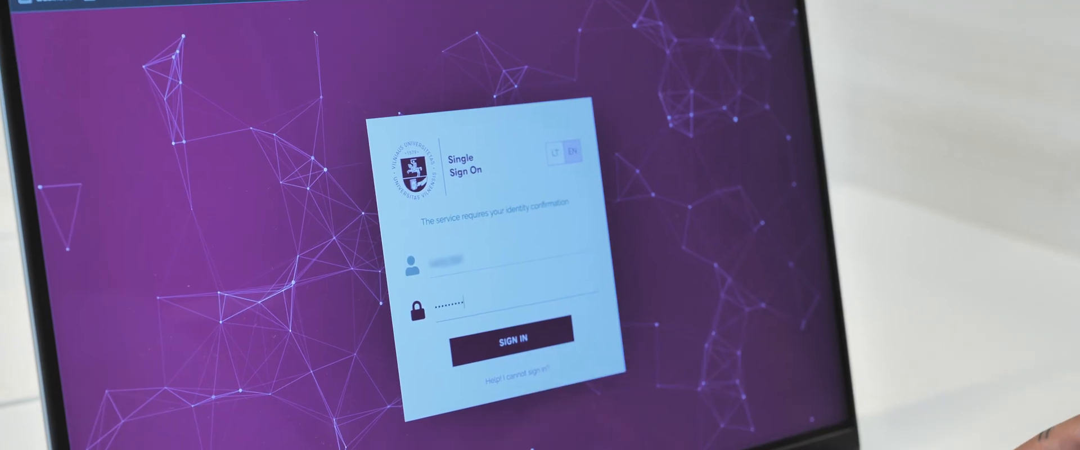
# - Submit the Single Sign On form with the entered VU username and password
pyautogui.click(509, 339)
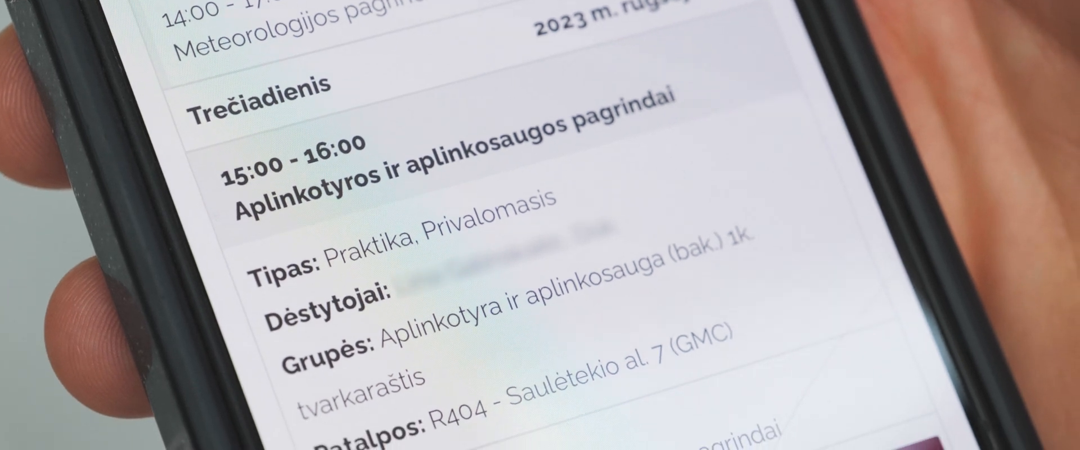
# - Scroll the timetable to Wednesday's 15:00–16:00 practice class in room R404
pyautogui.scroll(-3)
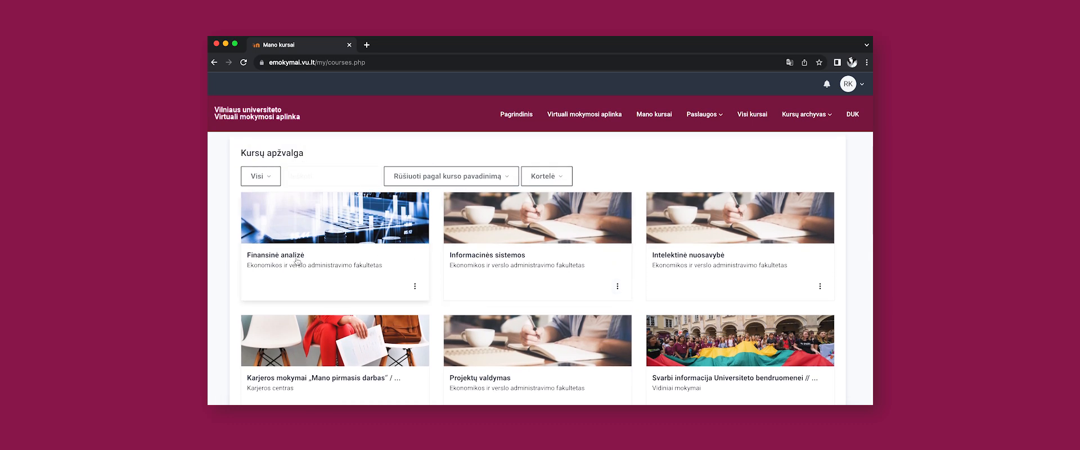
# - Open the Finansinė analizė course and go to its '1 namų darbas' homework assignment
pyautogui.click(275, 256)
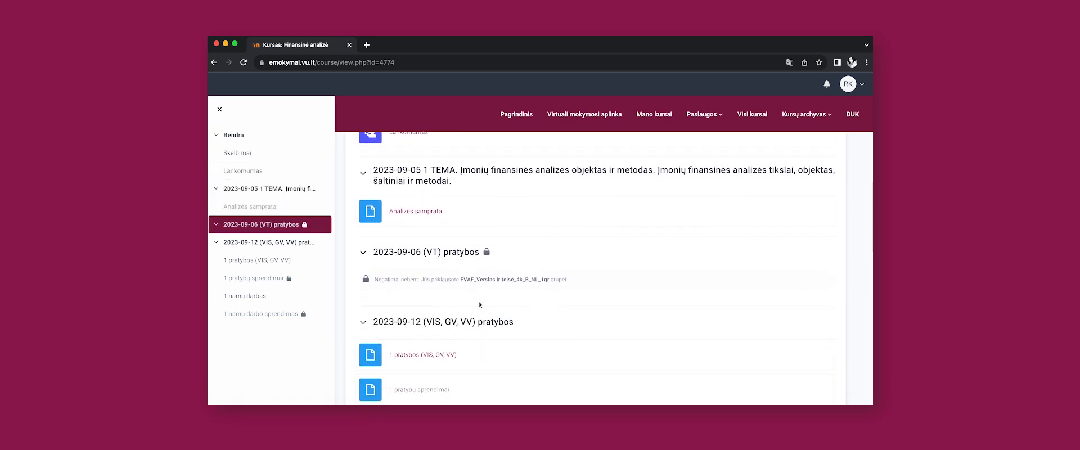
pyautogui.click(245, 296)
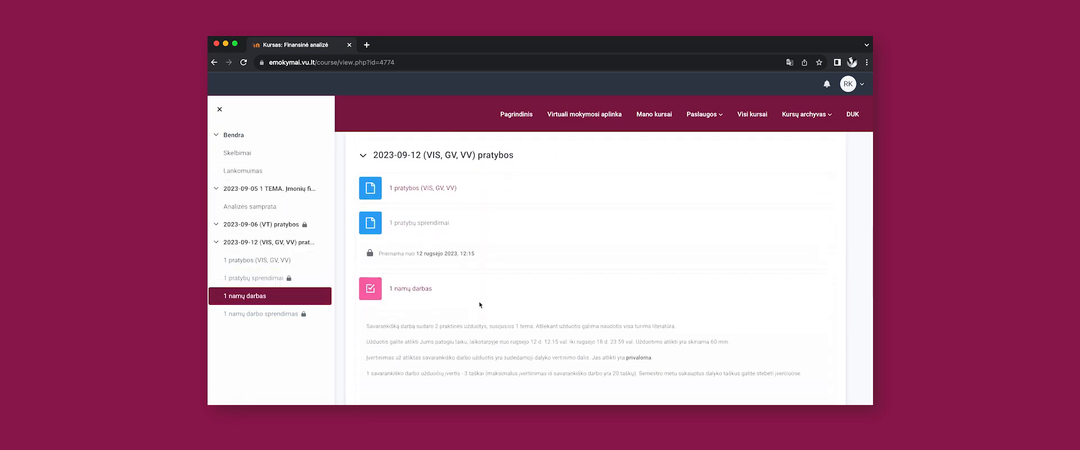